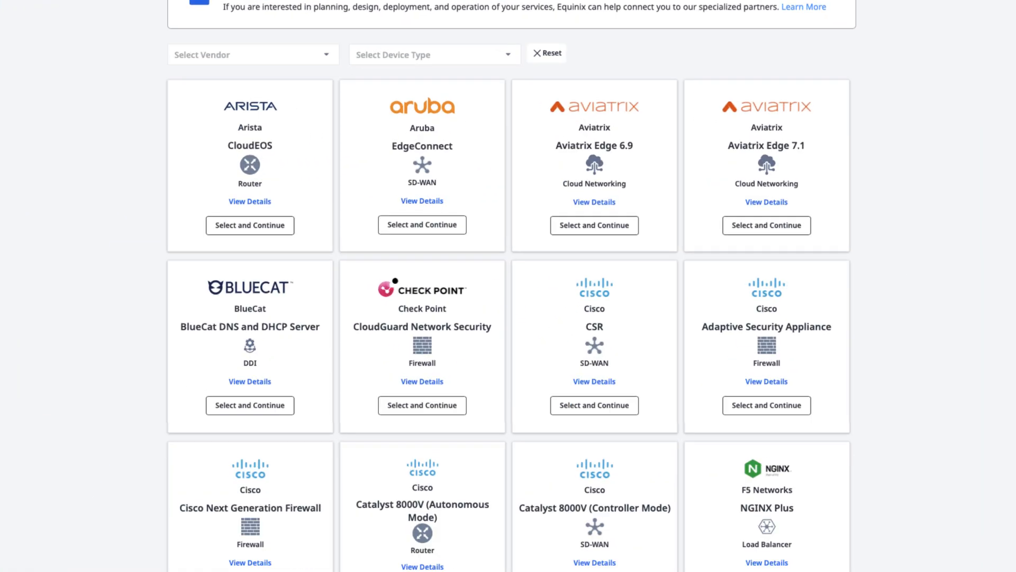
Leave the edge device catalogue and return to the Fabric and Network Edge overview page
scroll("down", 3)
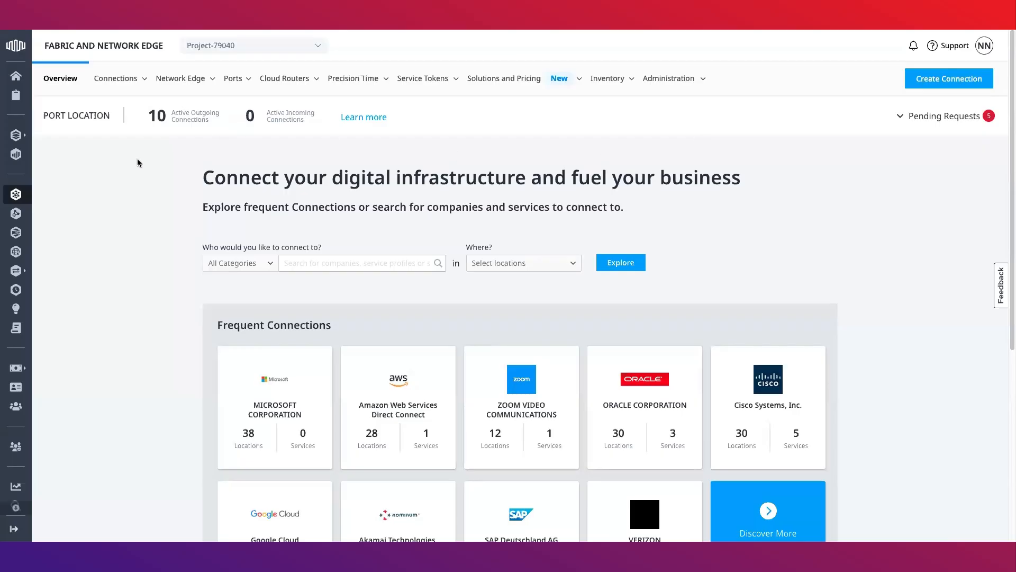
mouse_move(132, 91)
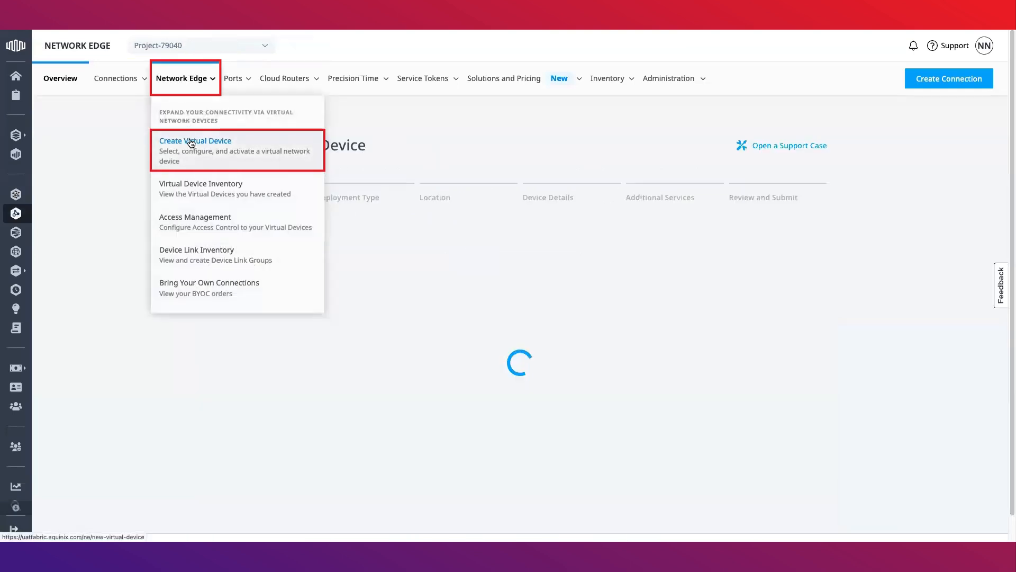
Begin a new virtual device and choose the Check Point CloudGuard Network Security firewall package
left_click(195, 141)
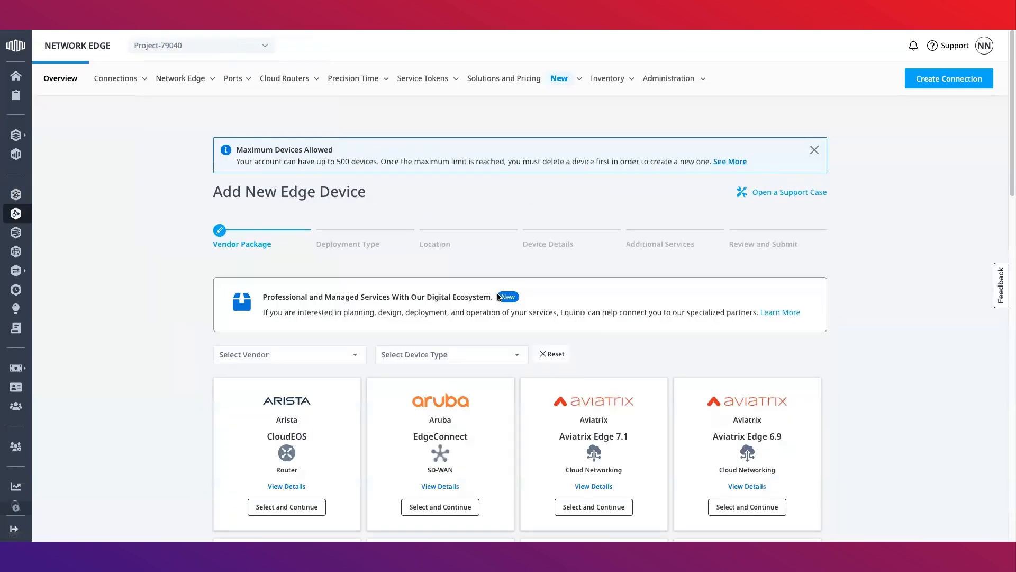
scroll("down", 3)
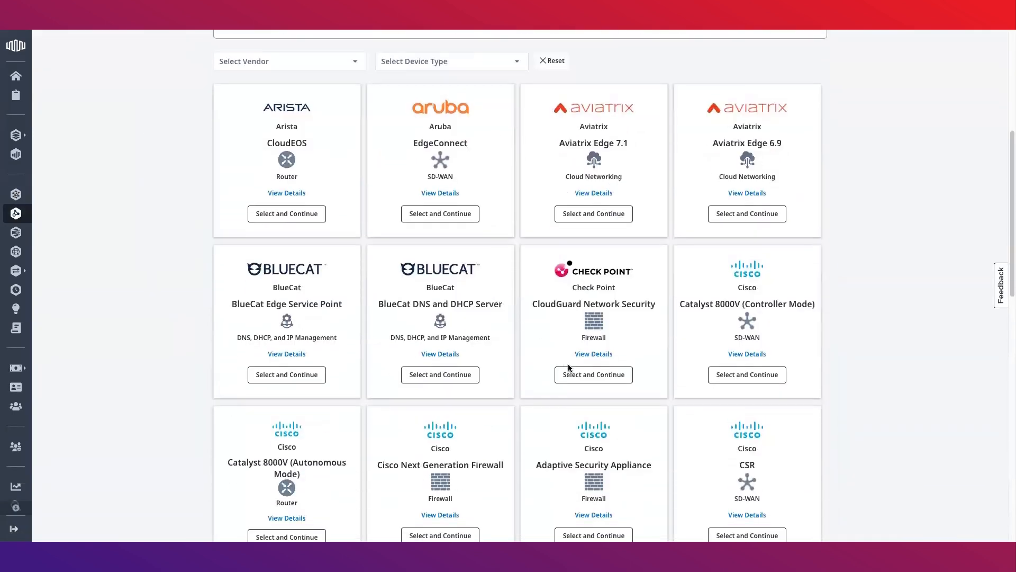
scroll("down", 3)
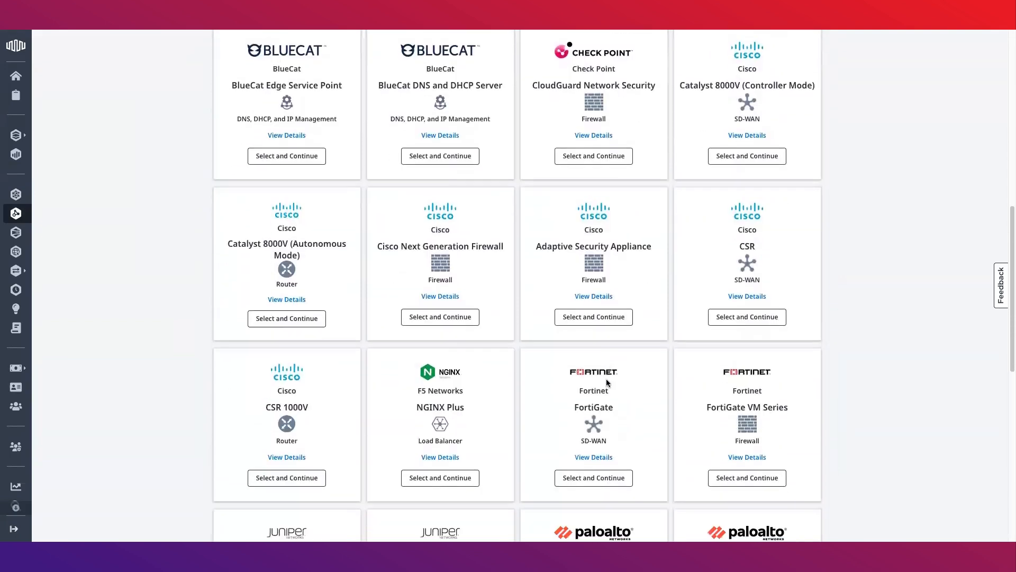
left_click(593, 156)
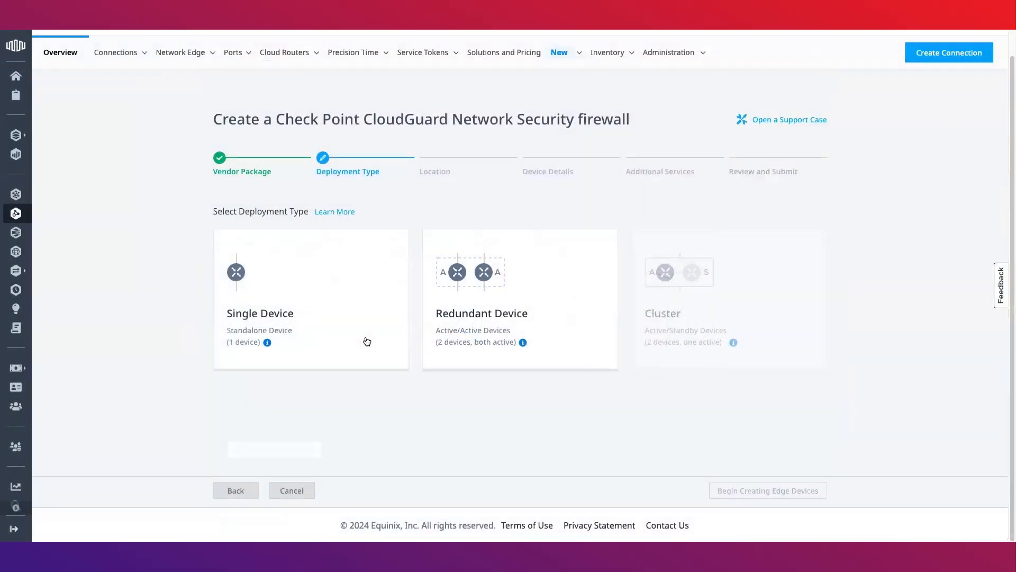
mouse_move(482, 348)
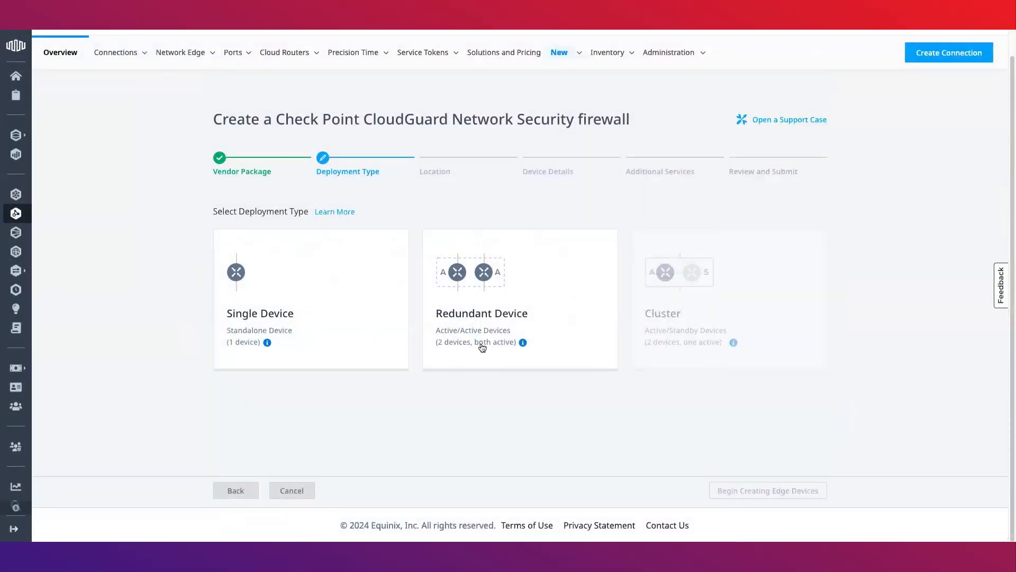
Choose a single-device deployment in Silicon Valley with a billing account and continue to device details
left_click(311, 299)
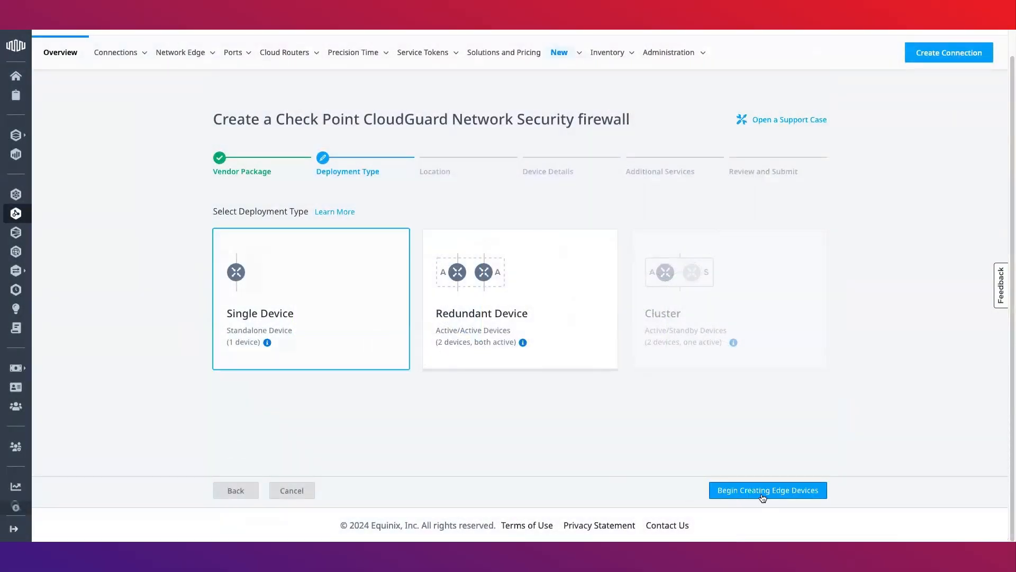
left_click(767, 490)
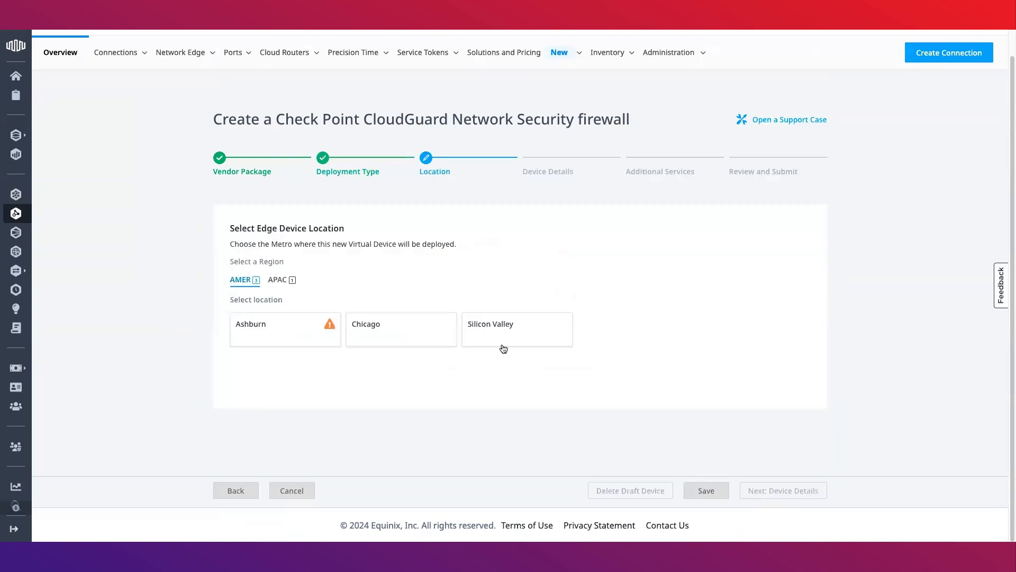
left_click(516, 329)
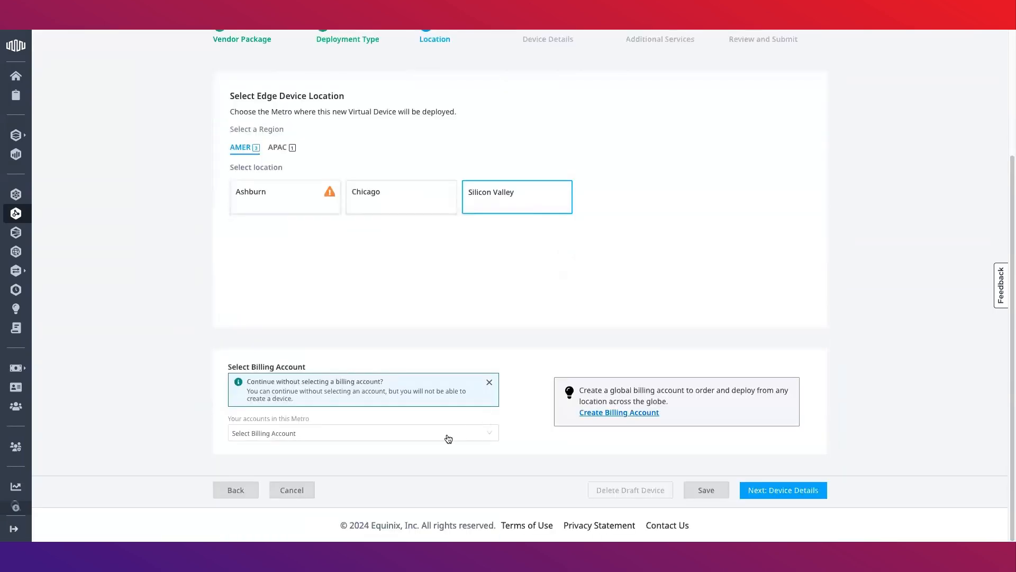
left_click(363, 433)
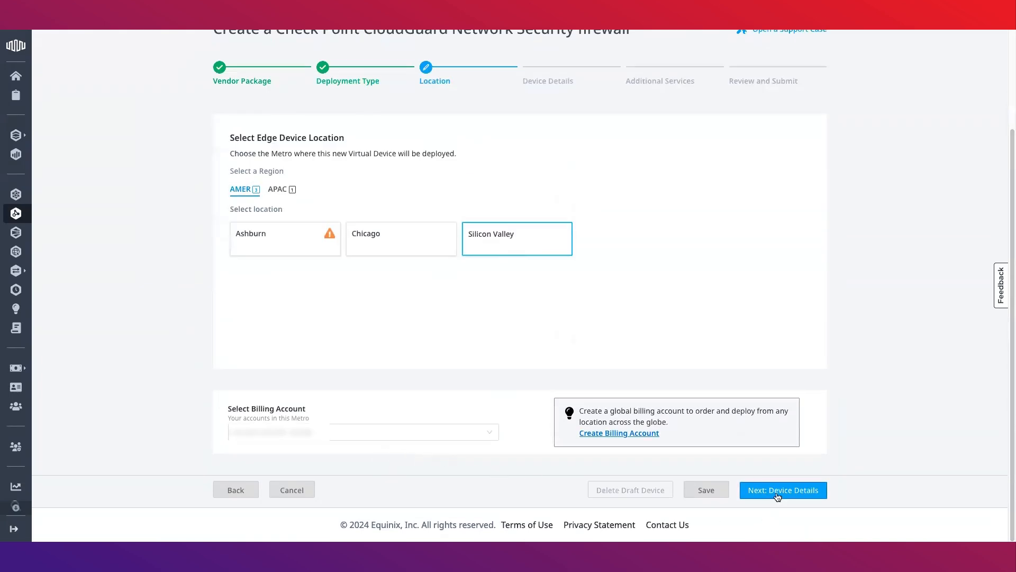
left_click(782, 489)
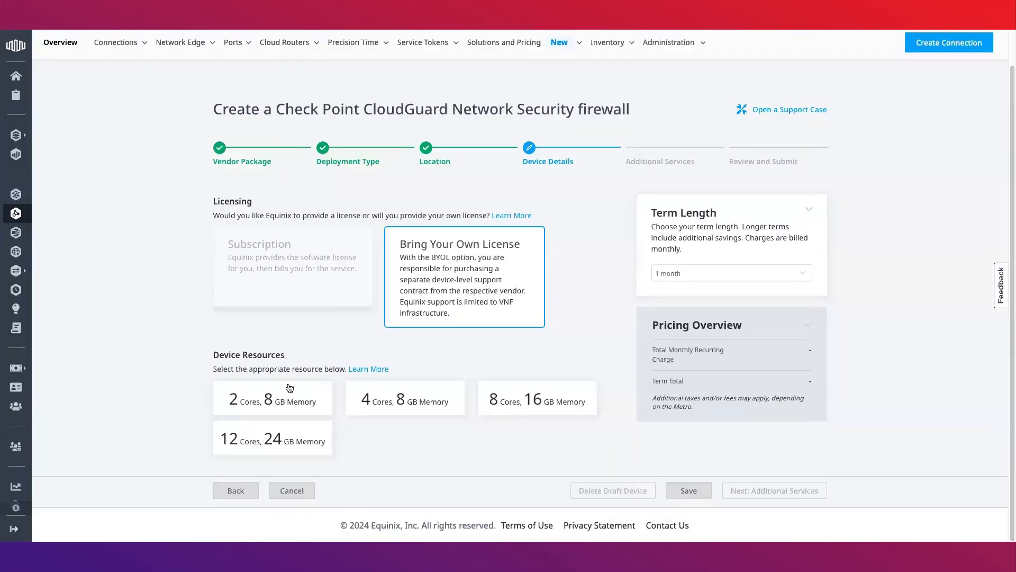
Pick 2 cores with 8 GB memory, name the device Test SV Checkpoint, host prefix TestHost, email test@test
left_click(272, 397)
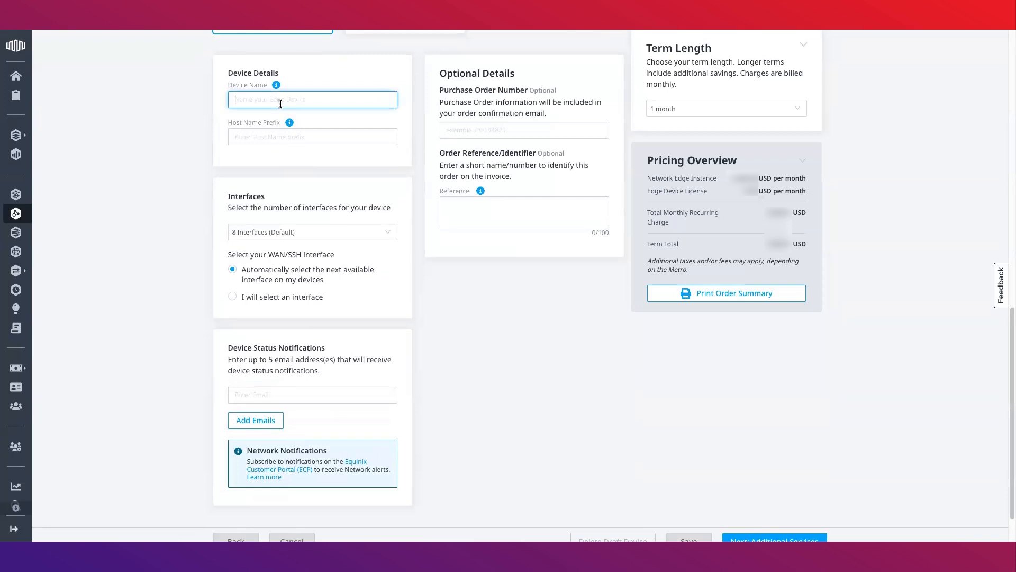
type("Test SV Checkpoi")
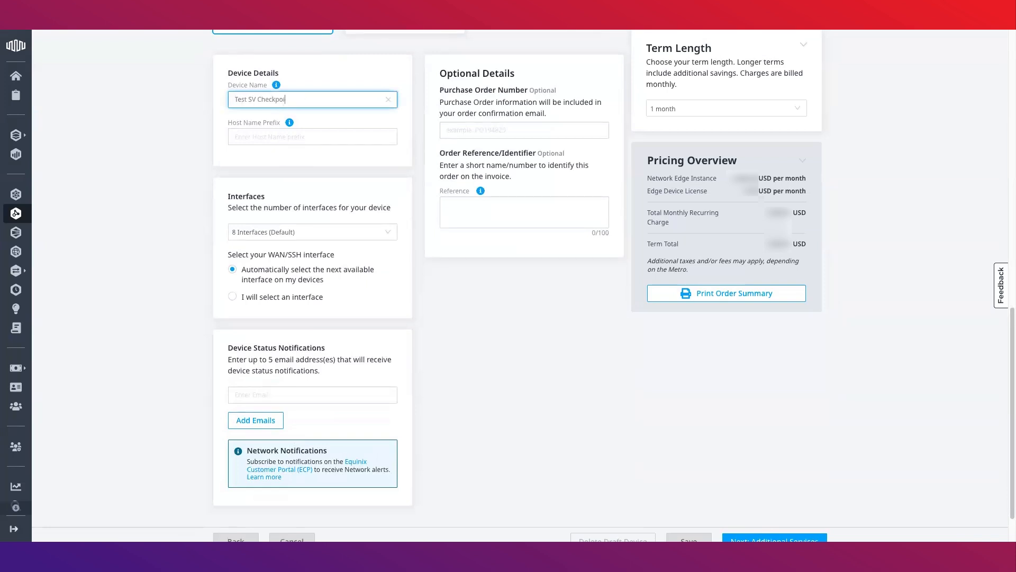
type("TestHos")
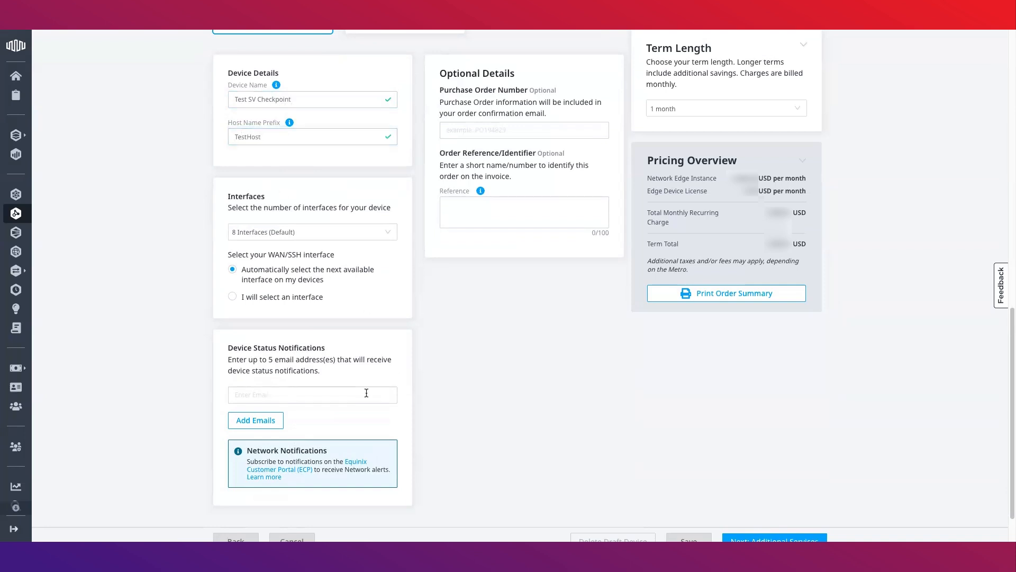
type("test@test")
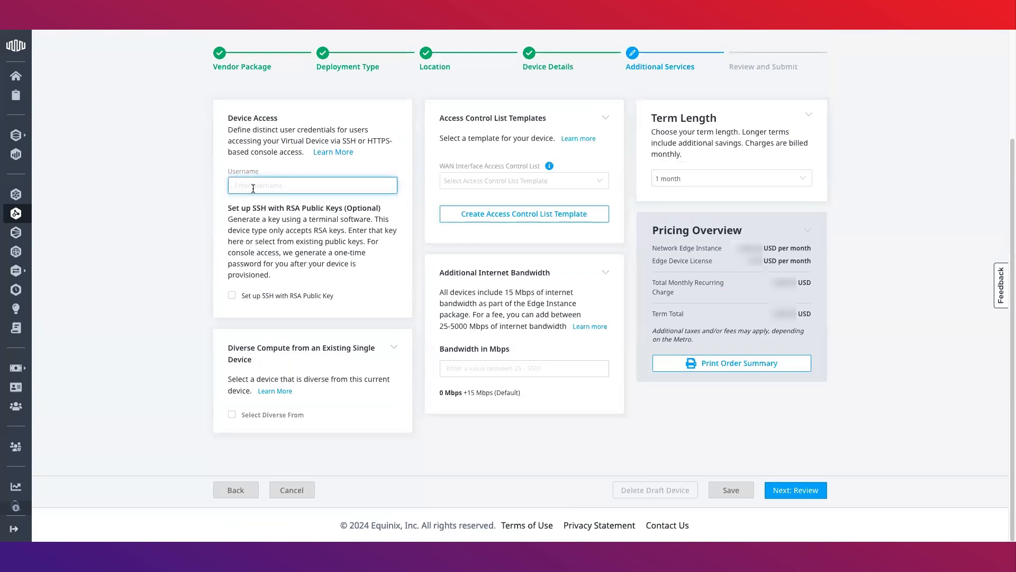
Set access username testusername with the ACL-Plus-30 template and continue to the order review
type("testuse")
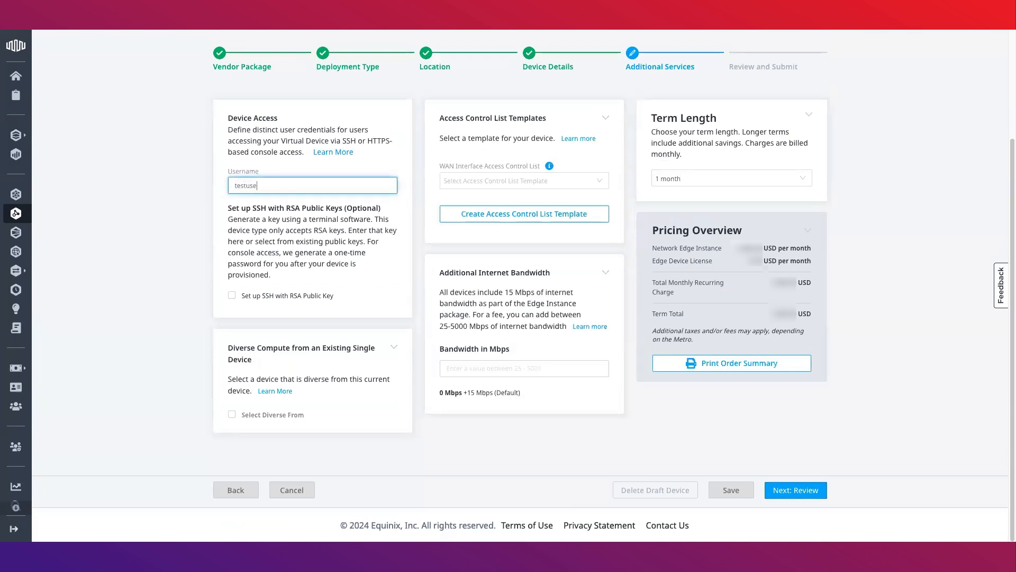
type("rname")
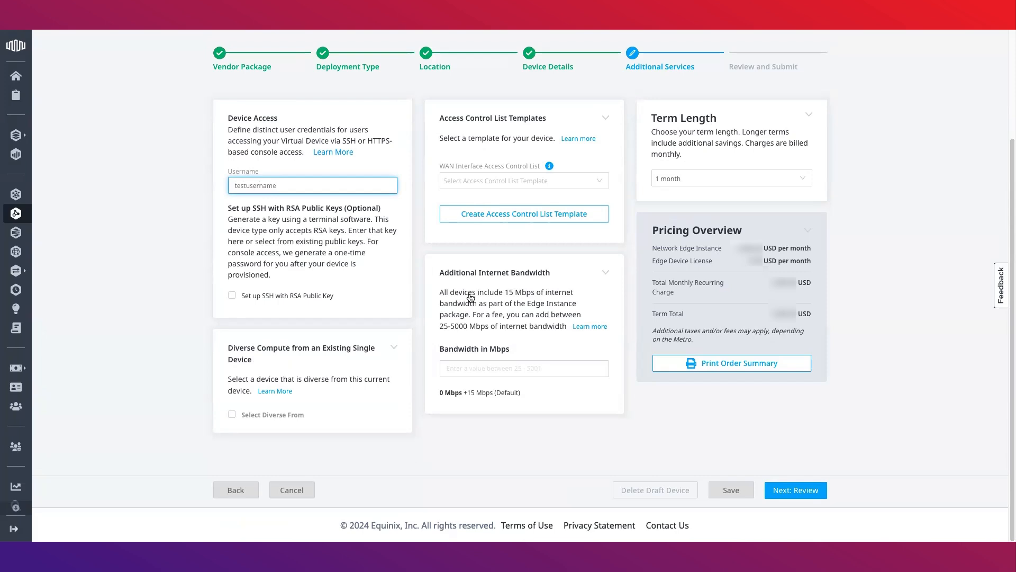
left_click(522, 180)
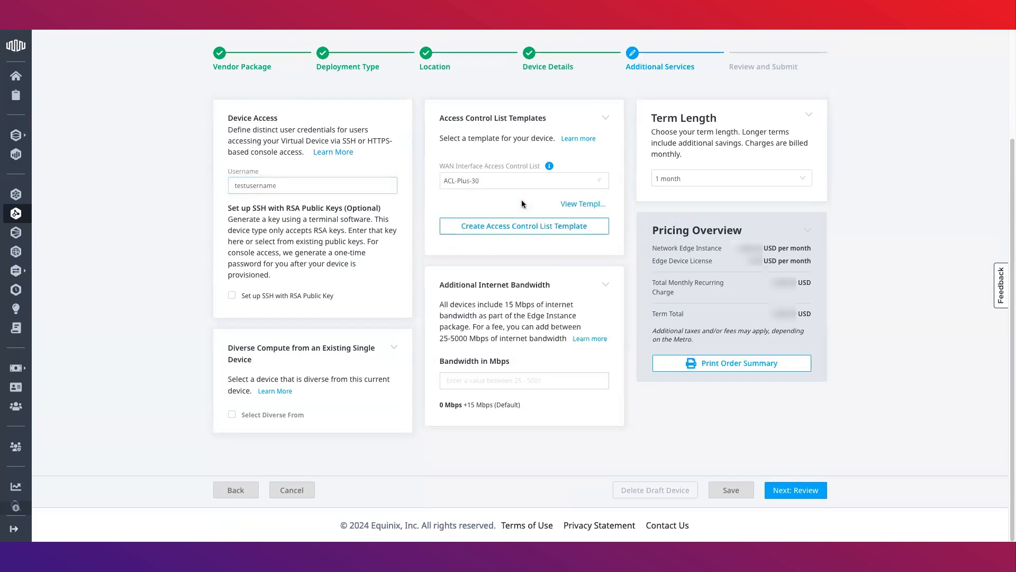
left_click(795, 489)
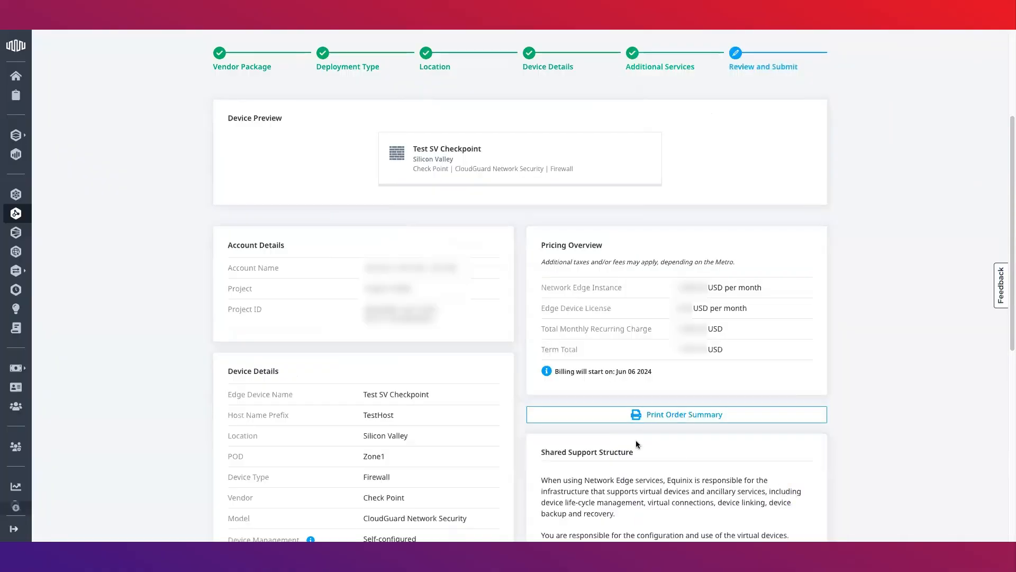
Acknowledge the shared support policy and accept the order terms and conditions
scroll("down", 3)
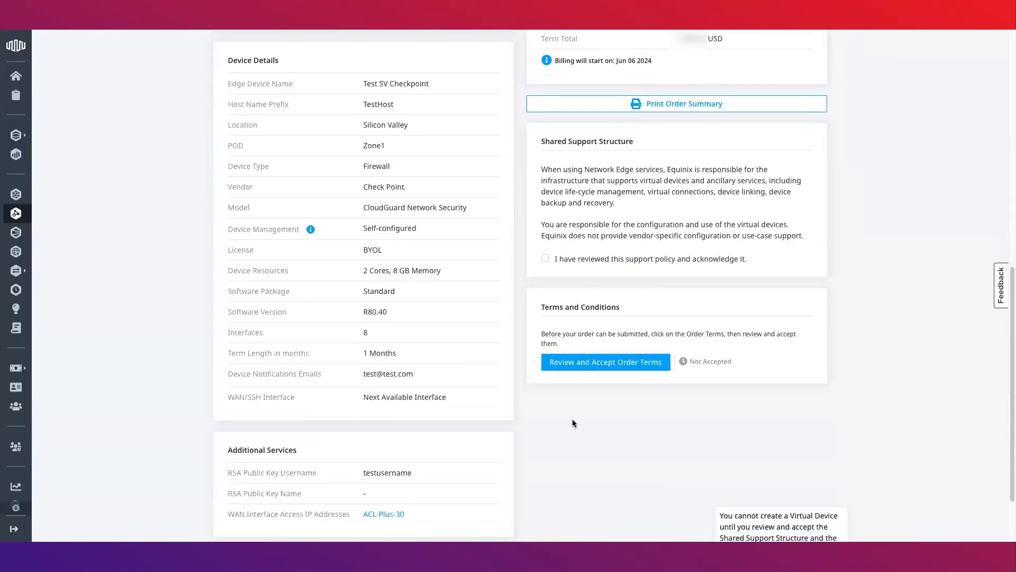
scroll("down", 3)
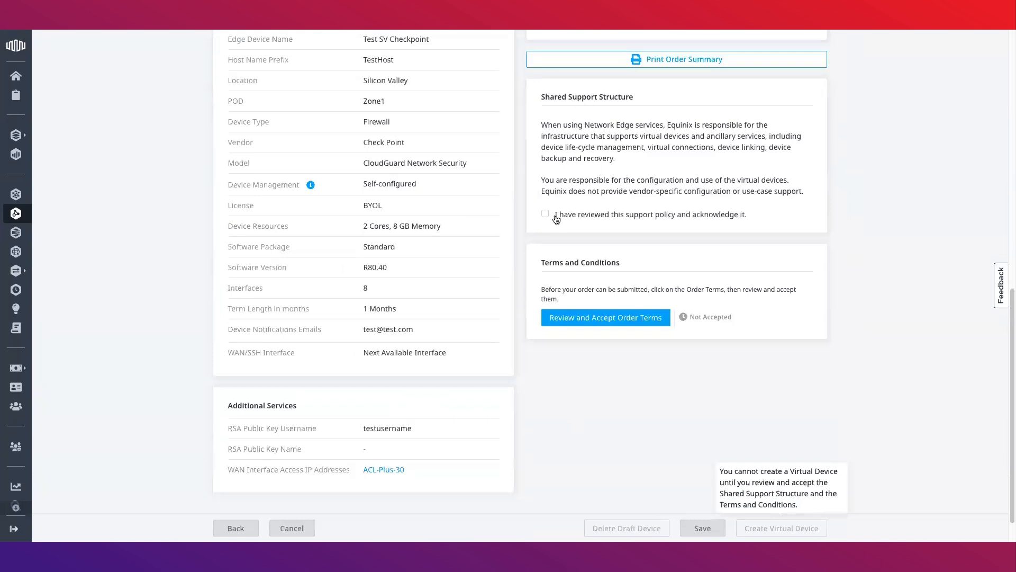
left_click(545, 214)
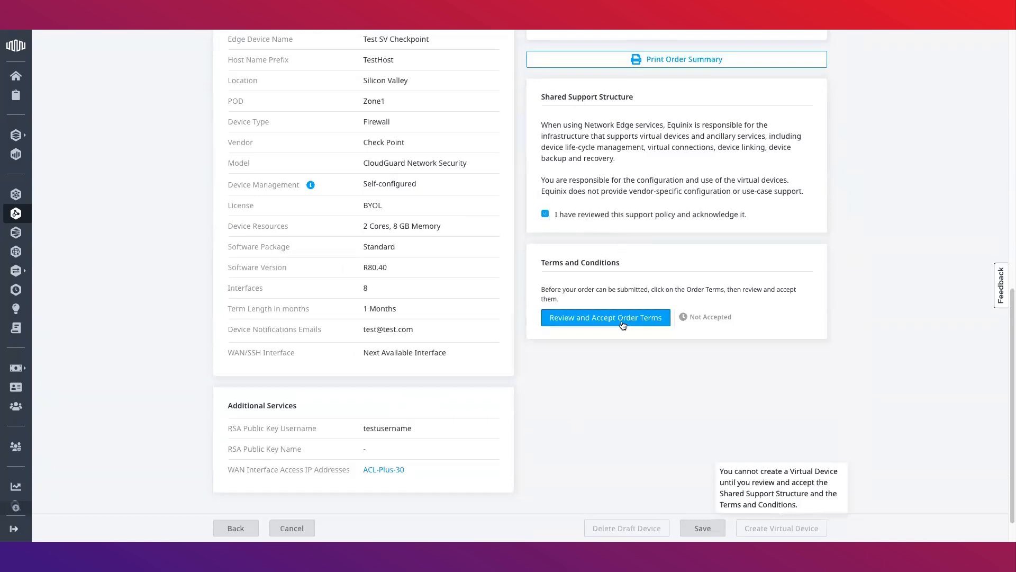
left_click(604, 317)
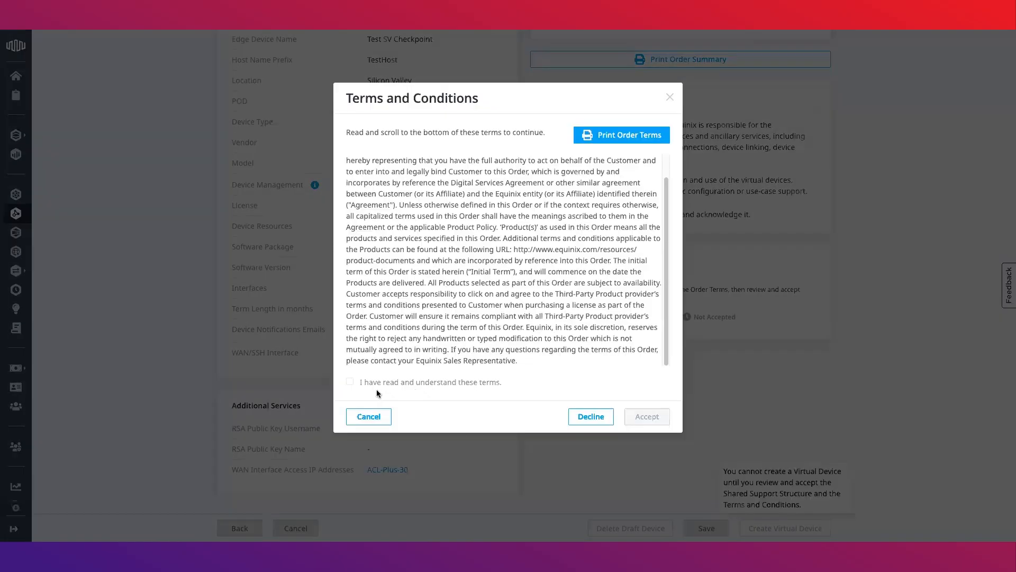
left_click(349, 382)
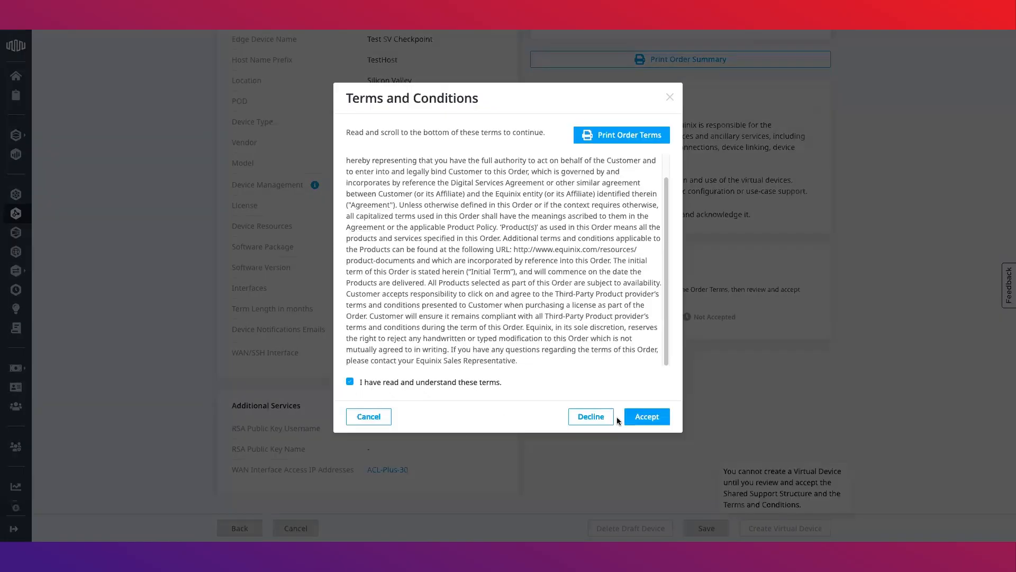
left_click(646, 416)
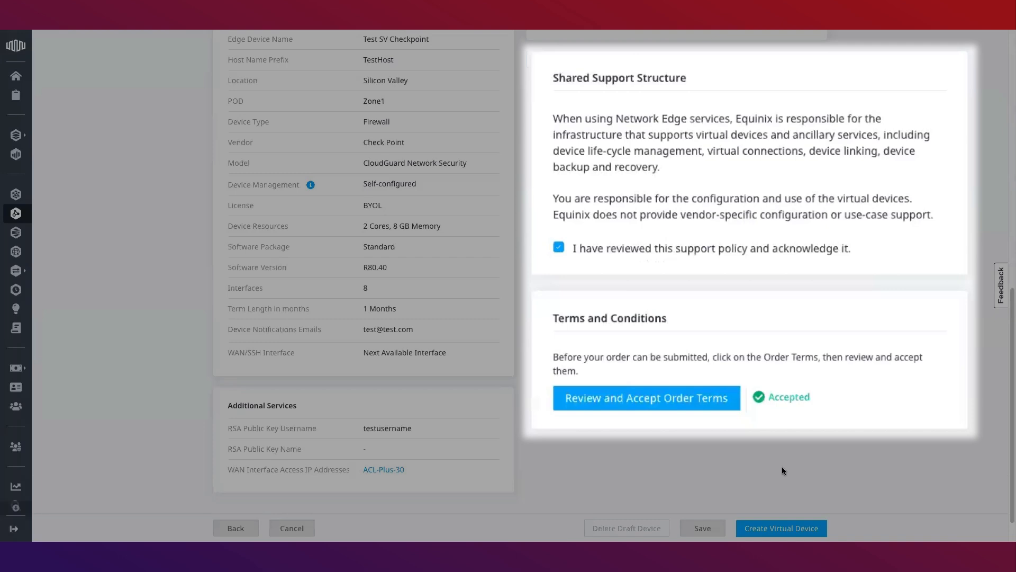
Submit the Create Virtual Device order and return to the Fabric overview
left_click(782, 527)
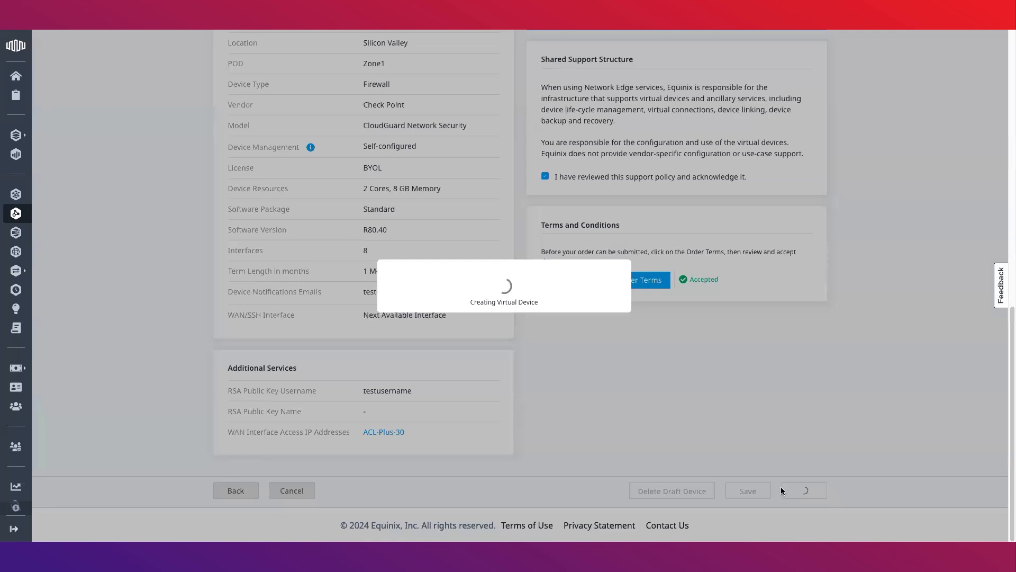
left_click(746, 490)
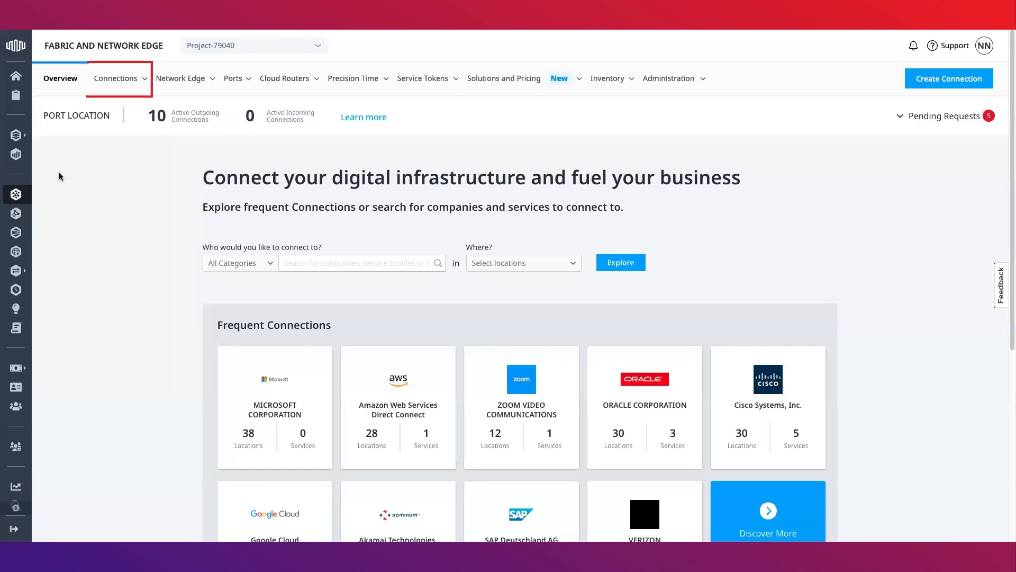
mouse_move(173, 187)
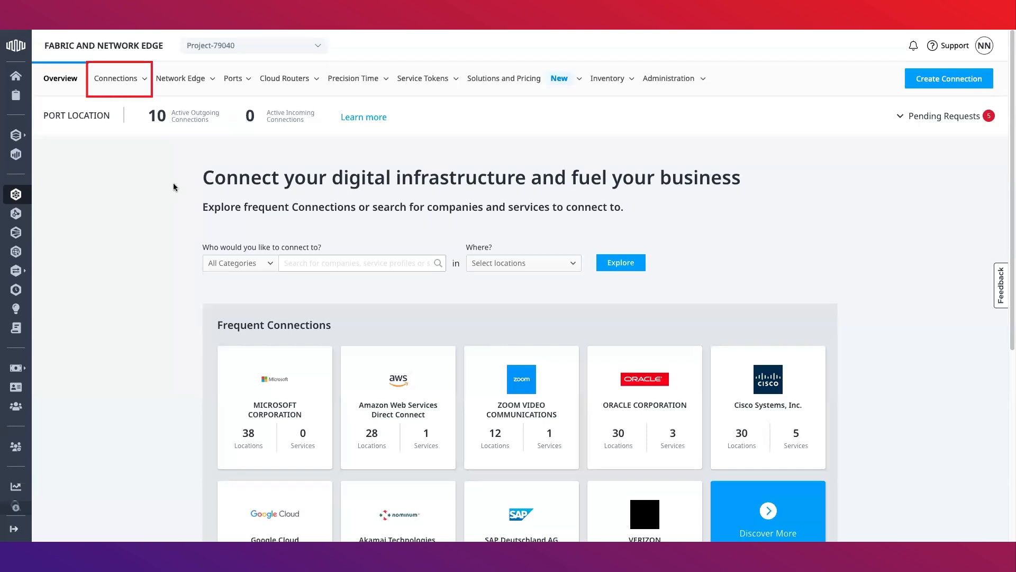
Start a new connection, search Google Cloud Platform, and begin connecting to Partner Interconnect Zone 1
left_click(120, 77)
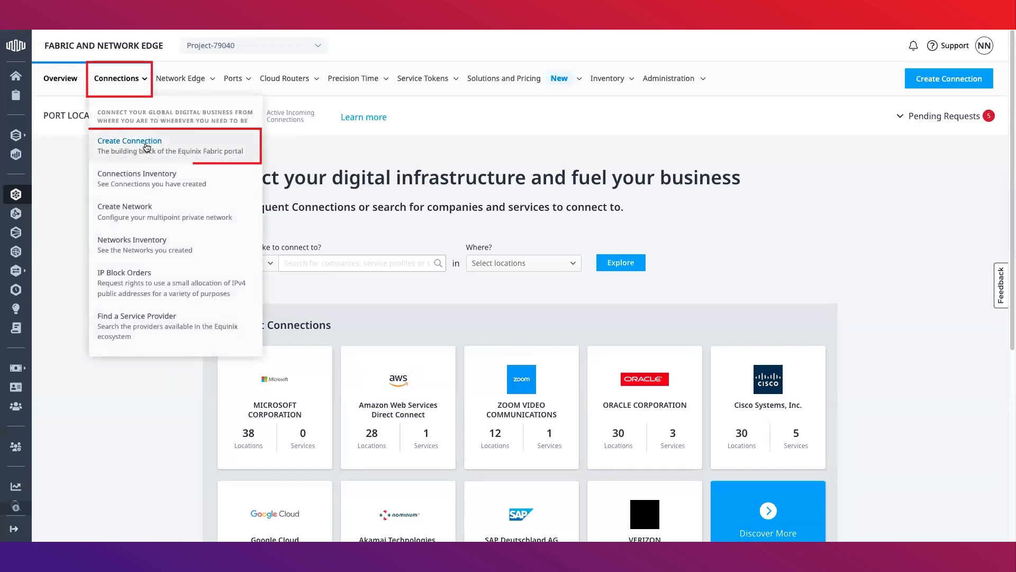
left_click(129, 141)
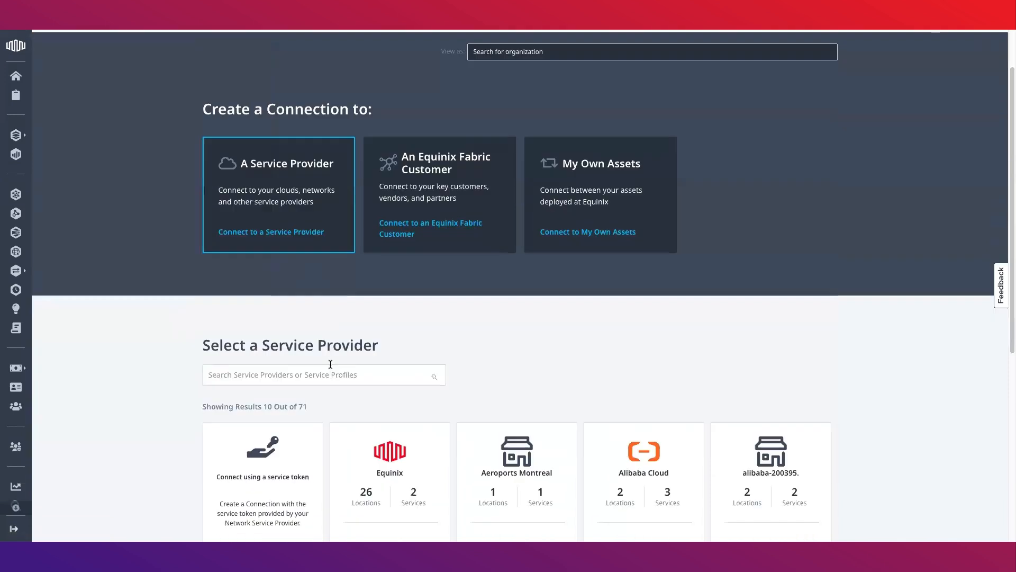
type("Google")
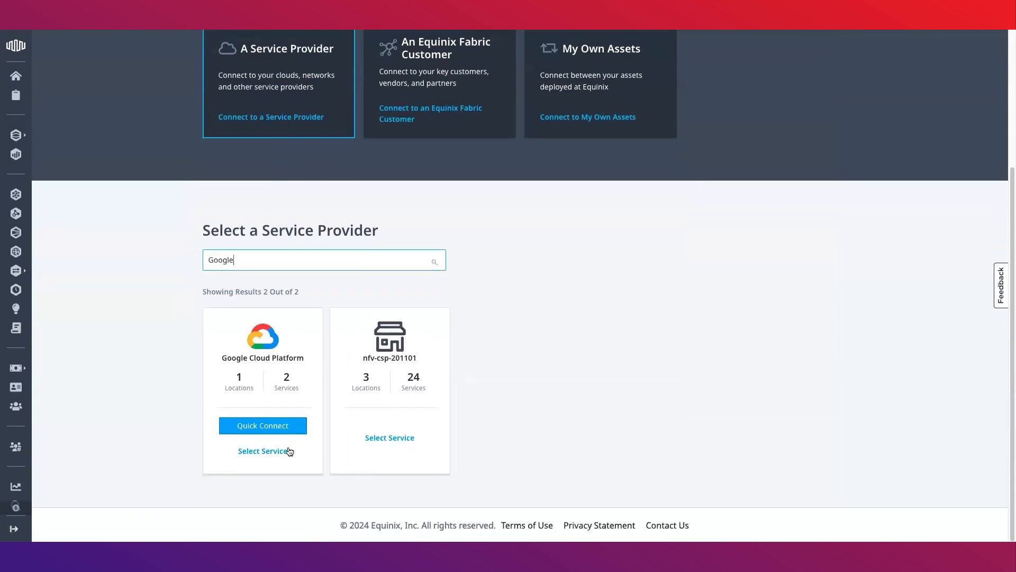
left_click(263, 451)
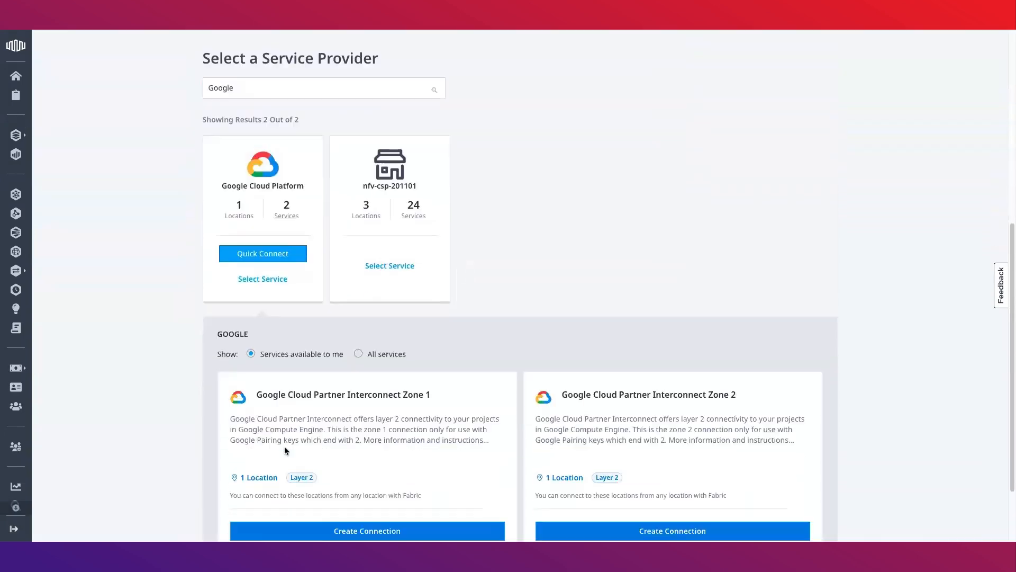
scroll("down", 3)
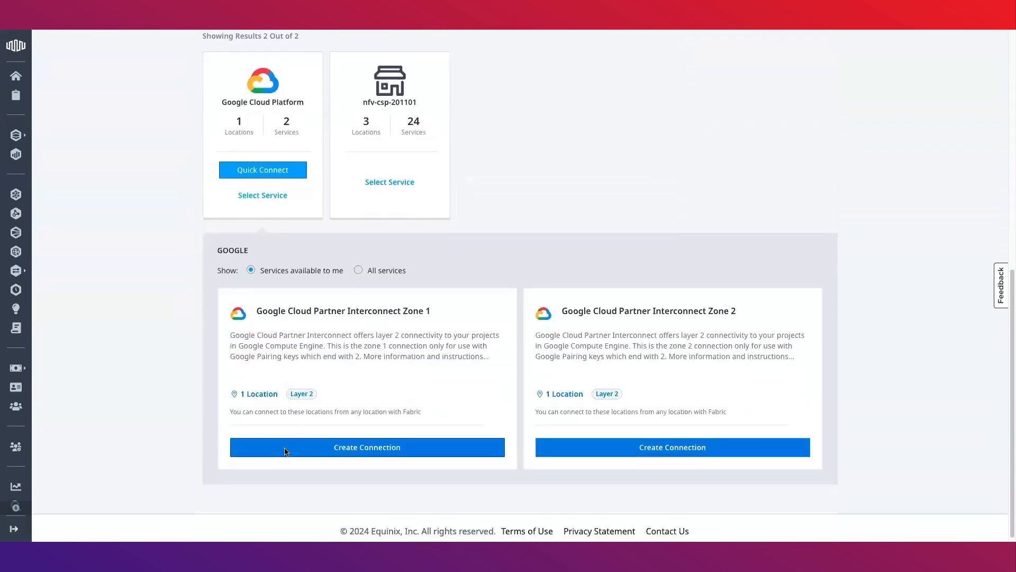
left_click(366, 447)
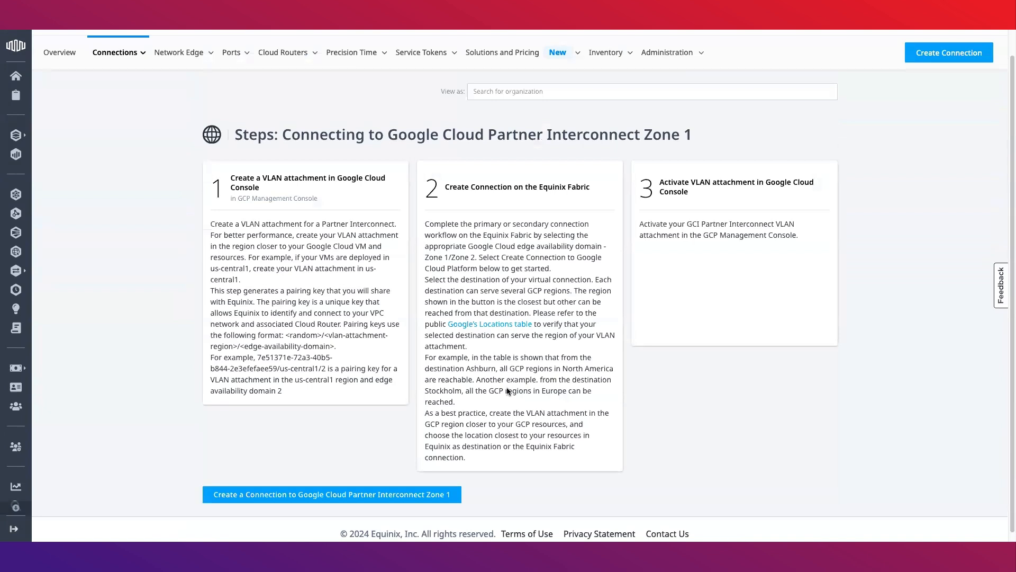
Choose a virtual device origin in Silicon Valley and pick the Test SV Checkpoint device
left_click(332, 495)
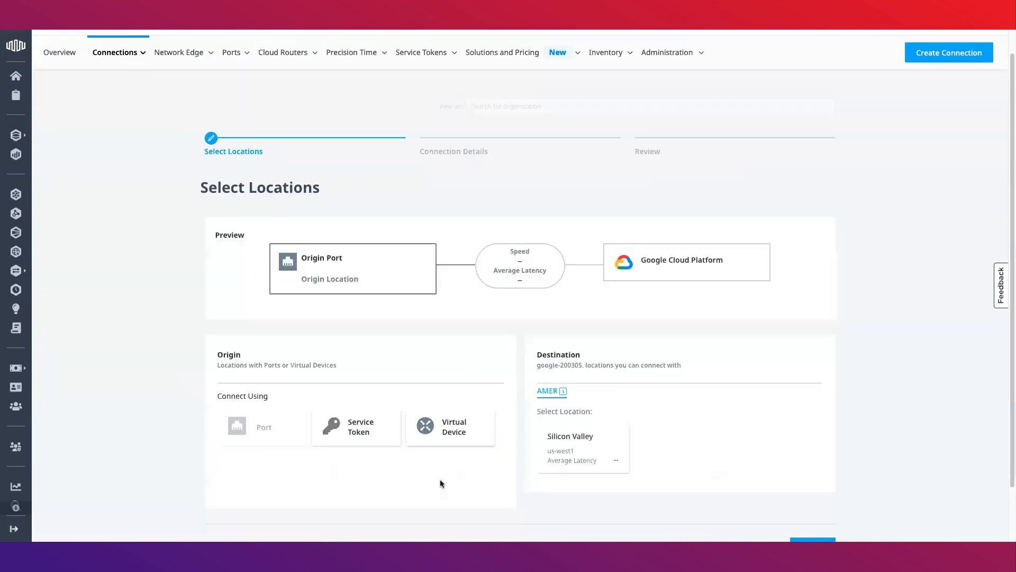
left_click(450, 374)
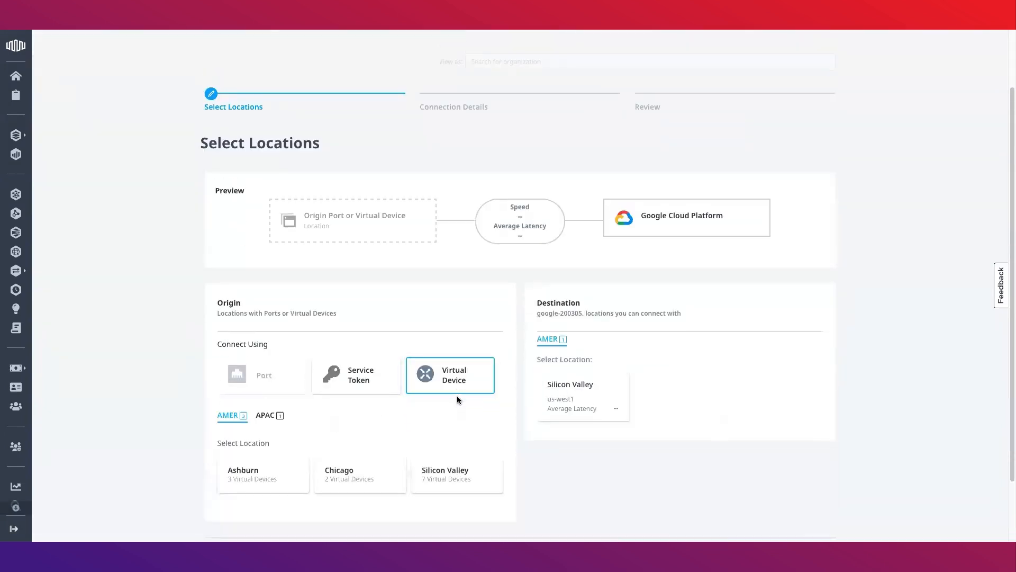
left_click(456, 473)
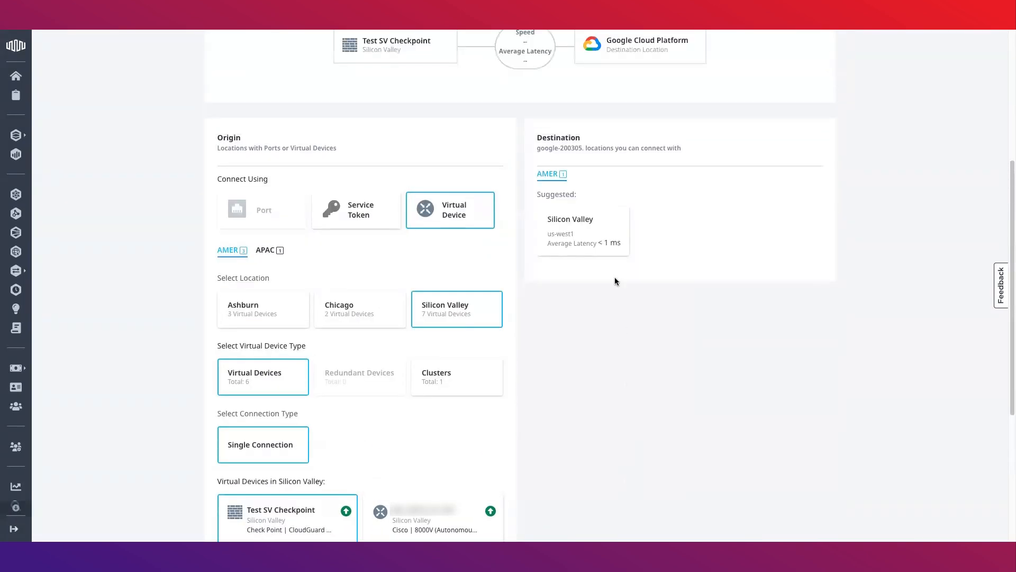
scroll("down", 3)
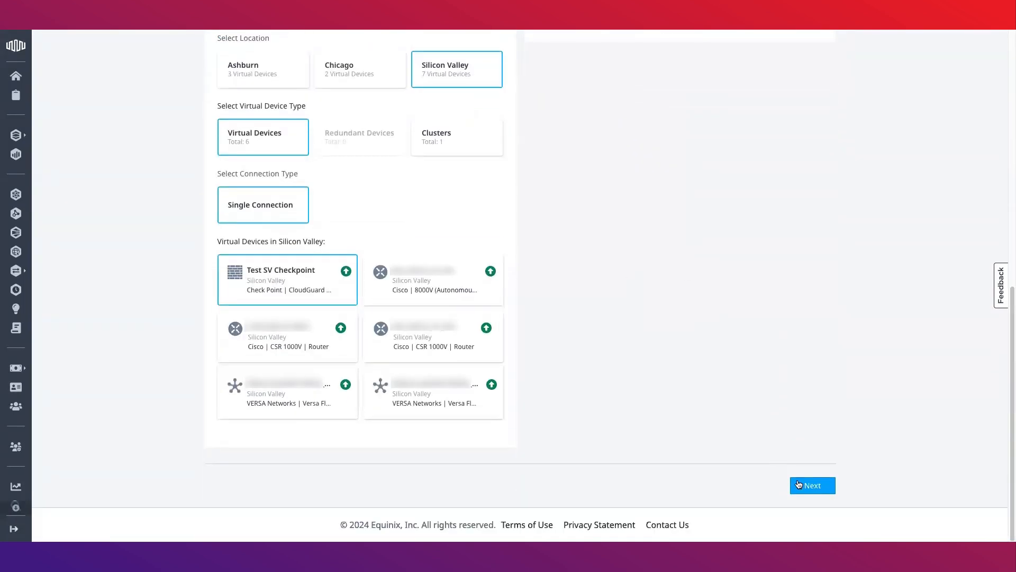
Name the connection TestConnection with the Google pairing key and choose the 50 Mbps bandwidth tier
left_click(812, 485)
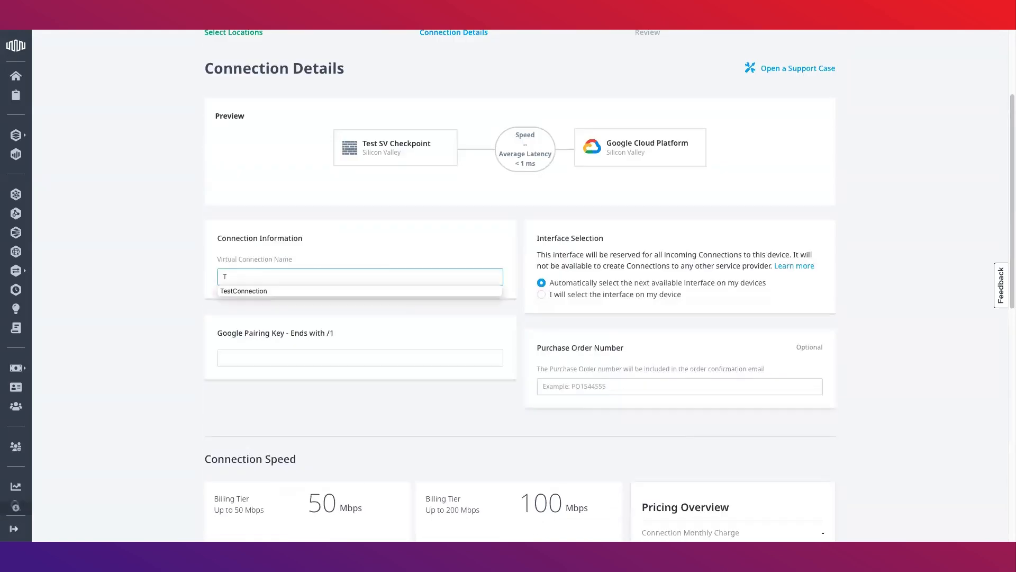
left_click(243, 291)
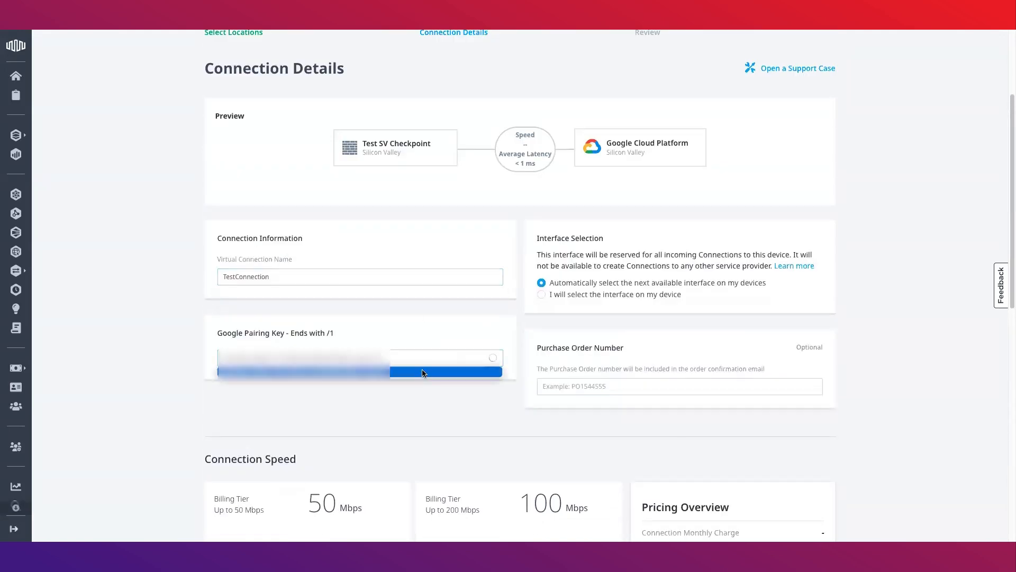
scroll("down", 3)
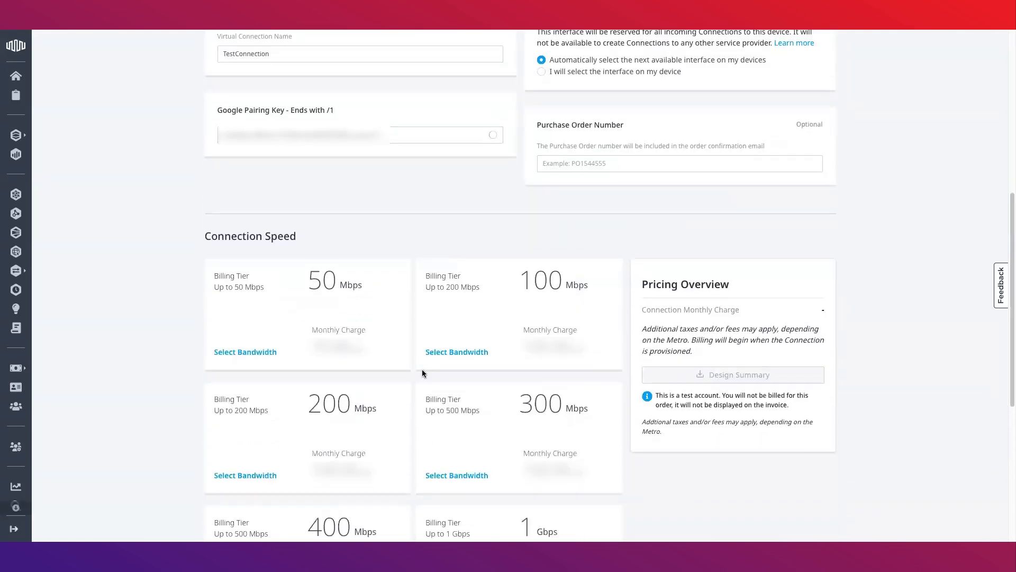
left_click(245, 352)
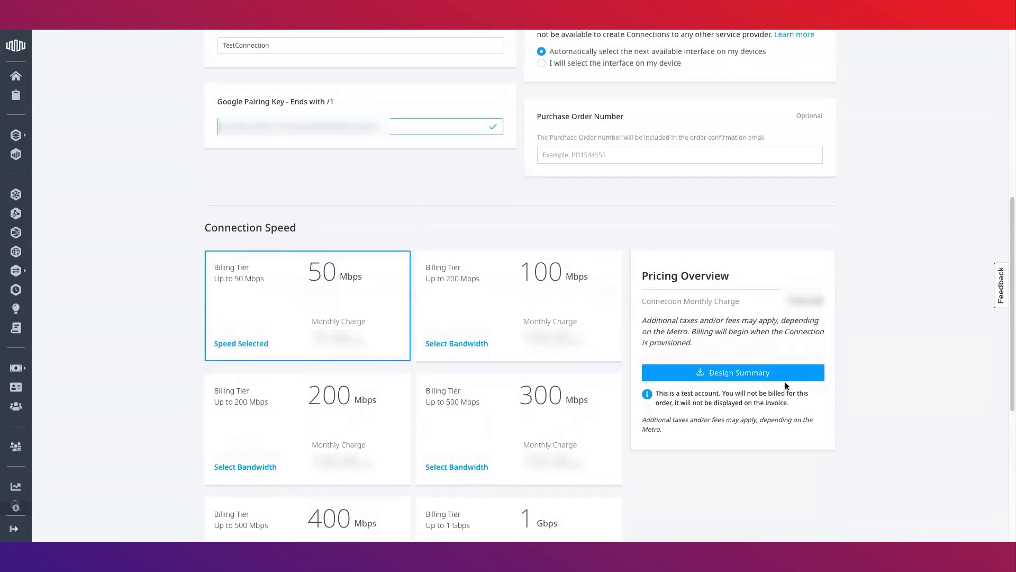
scroll("down", 3)
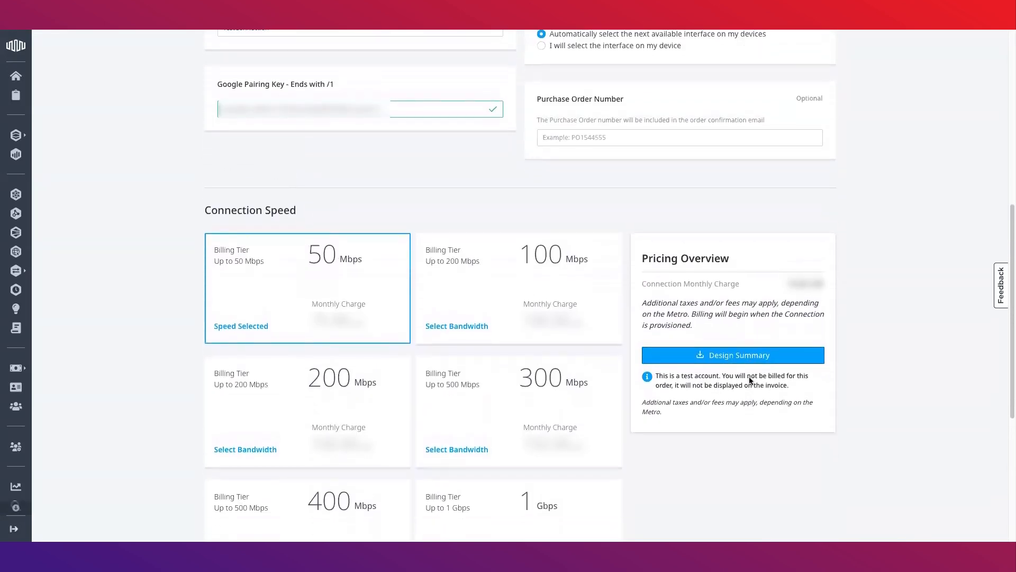
scroll("down", 3)
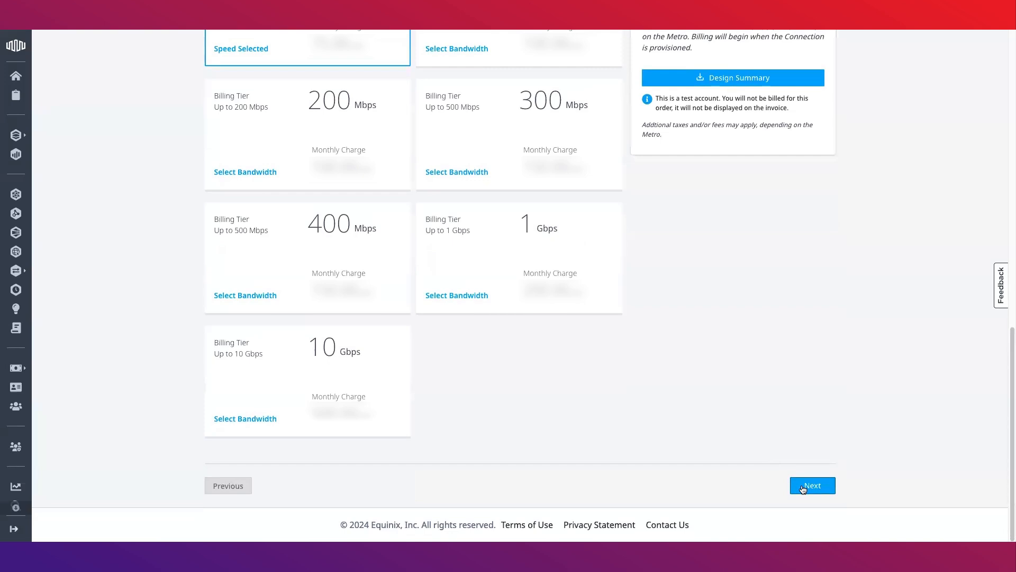
Review the Connection Summary: TestConnection from Test SV Checkpoint to Google at 50 Mbps
left_click(812, 486)
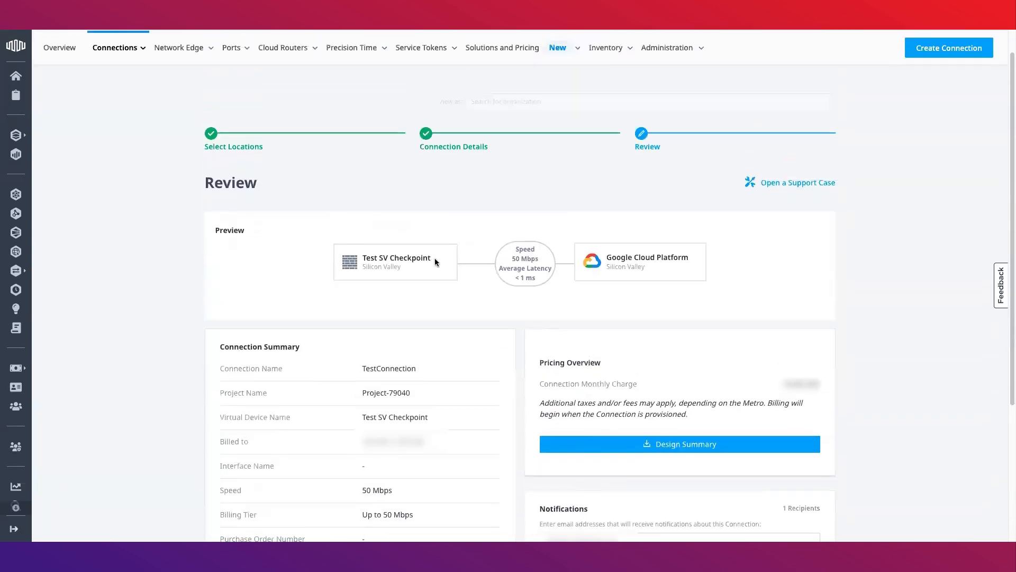
scroll("down", 3)
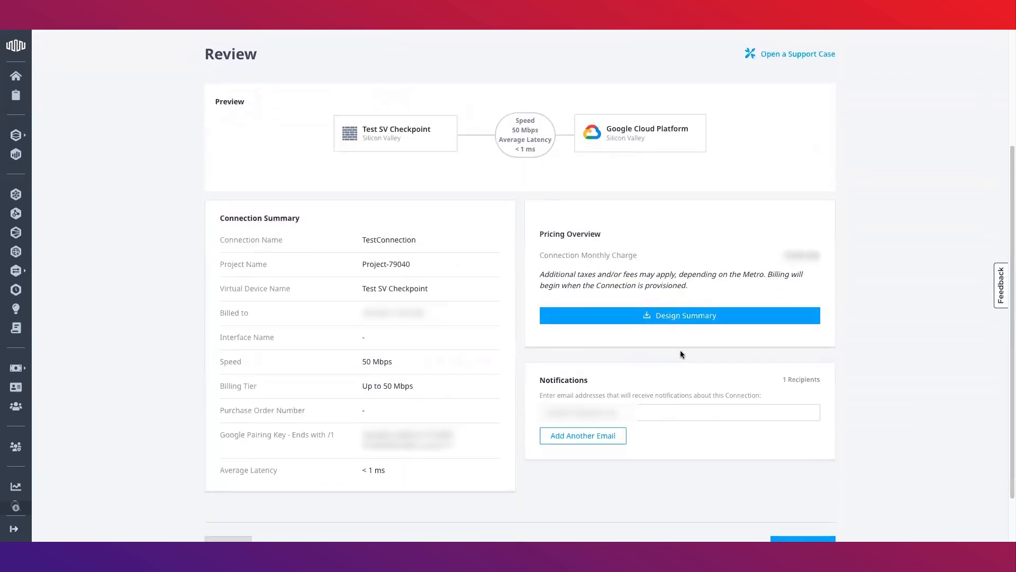
scroll("down", 3)
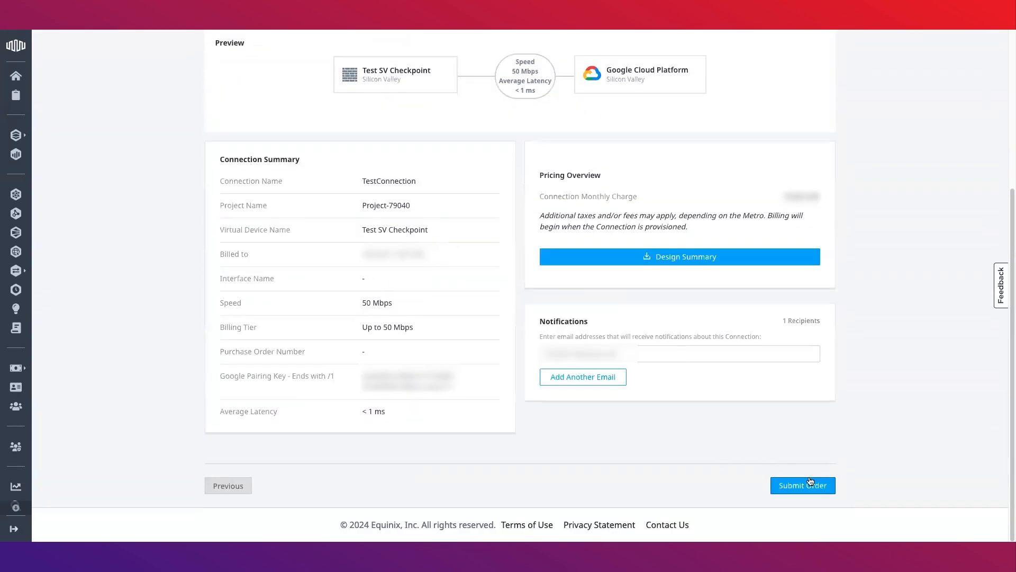
Submit the TestConnection order to Google Cloud and reach its confirmation page
left_click(802, 485)
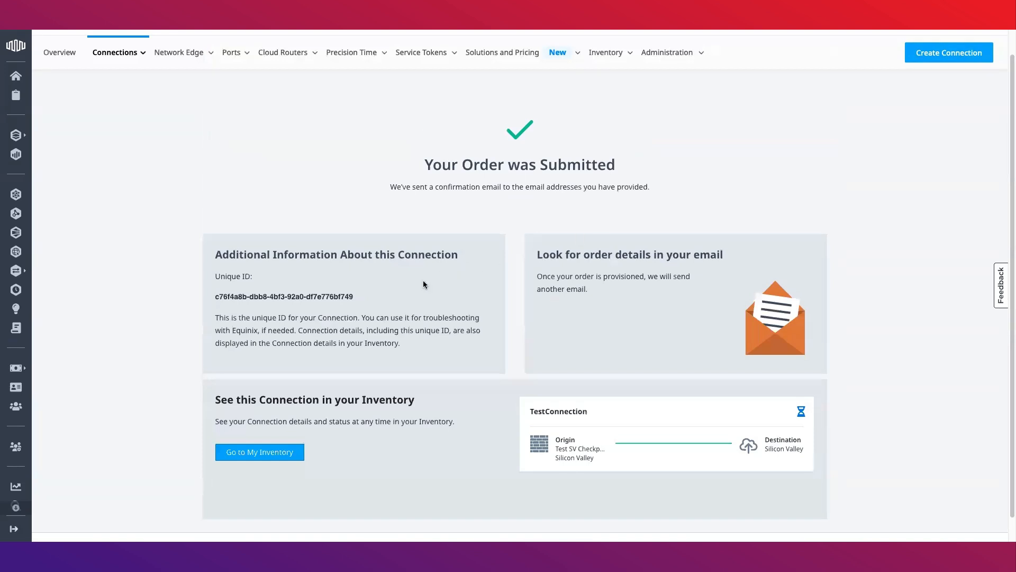
mouse_move(526, 456)
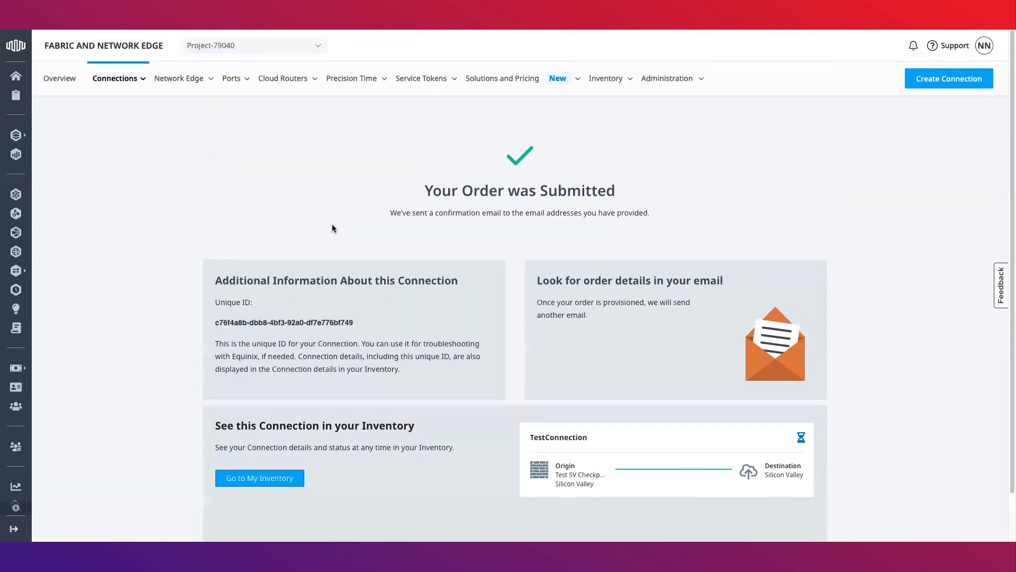
left_click(606, 77)
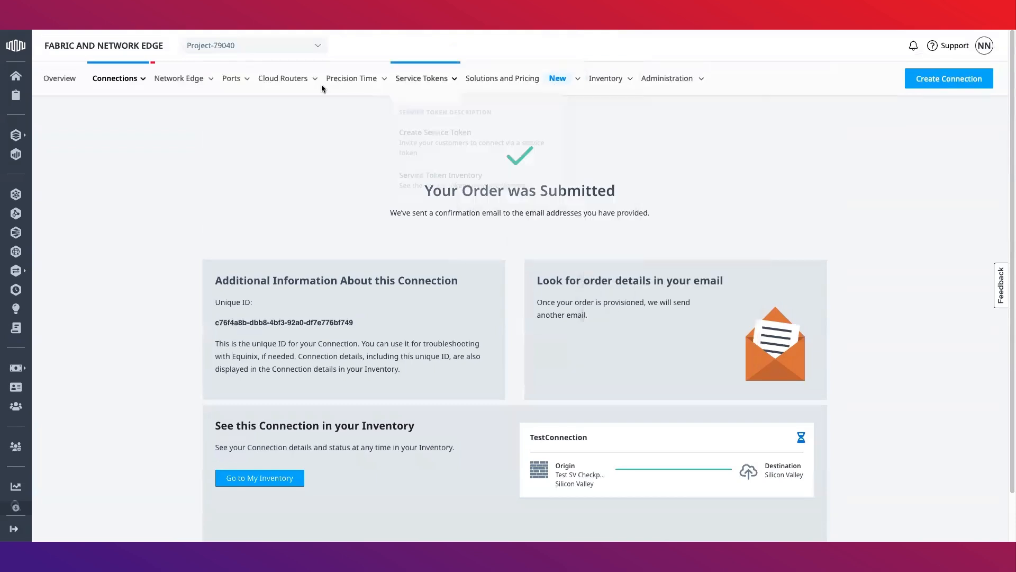
left_click(180, 77)
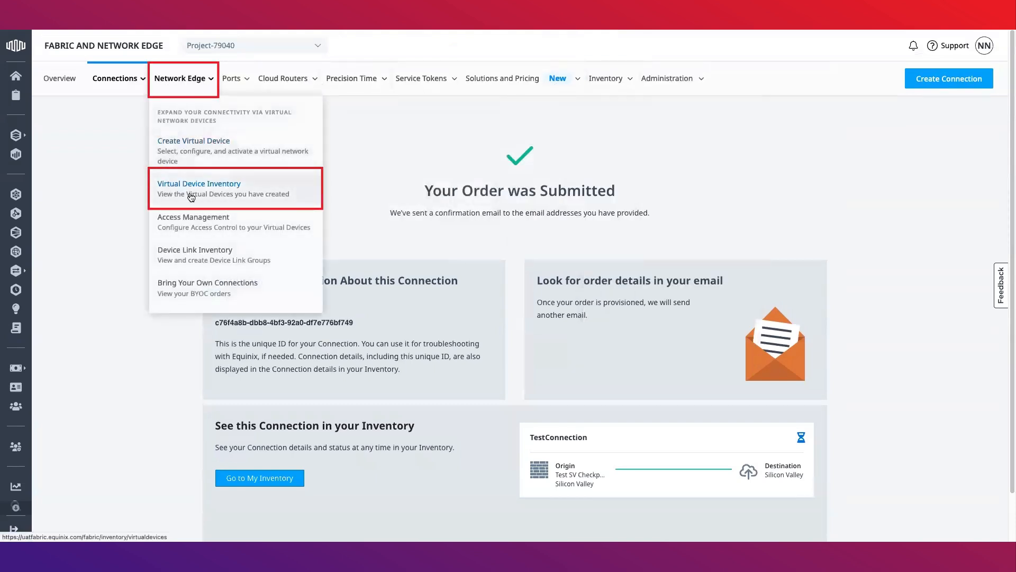
left_click(115, 79)
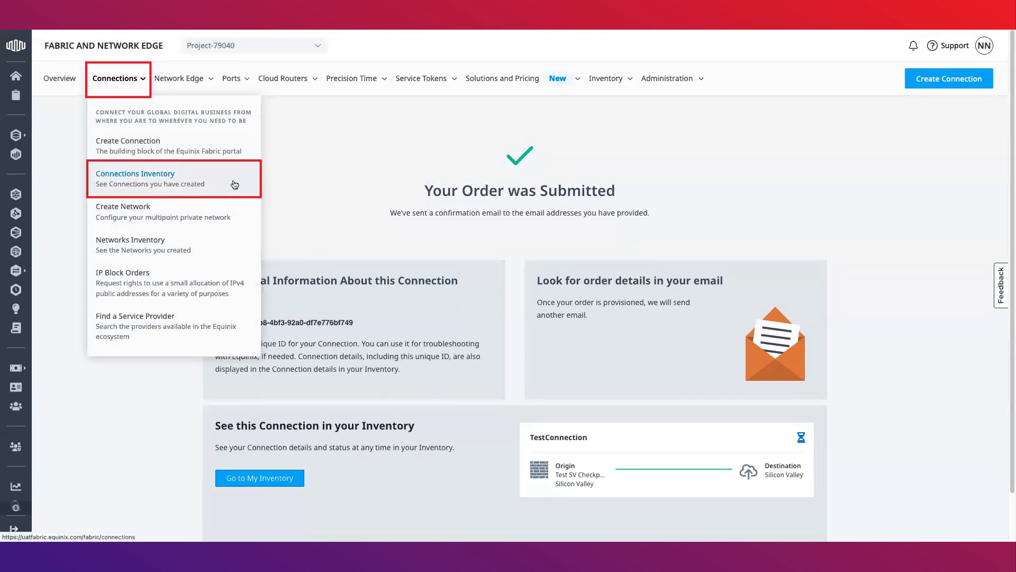
left_click(116, 78)
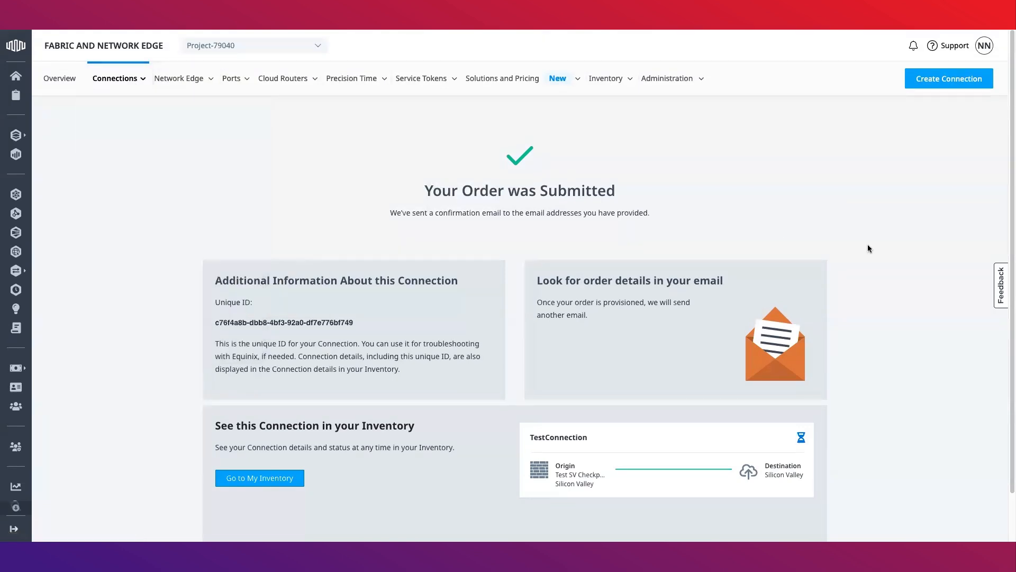